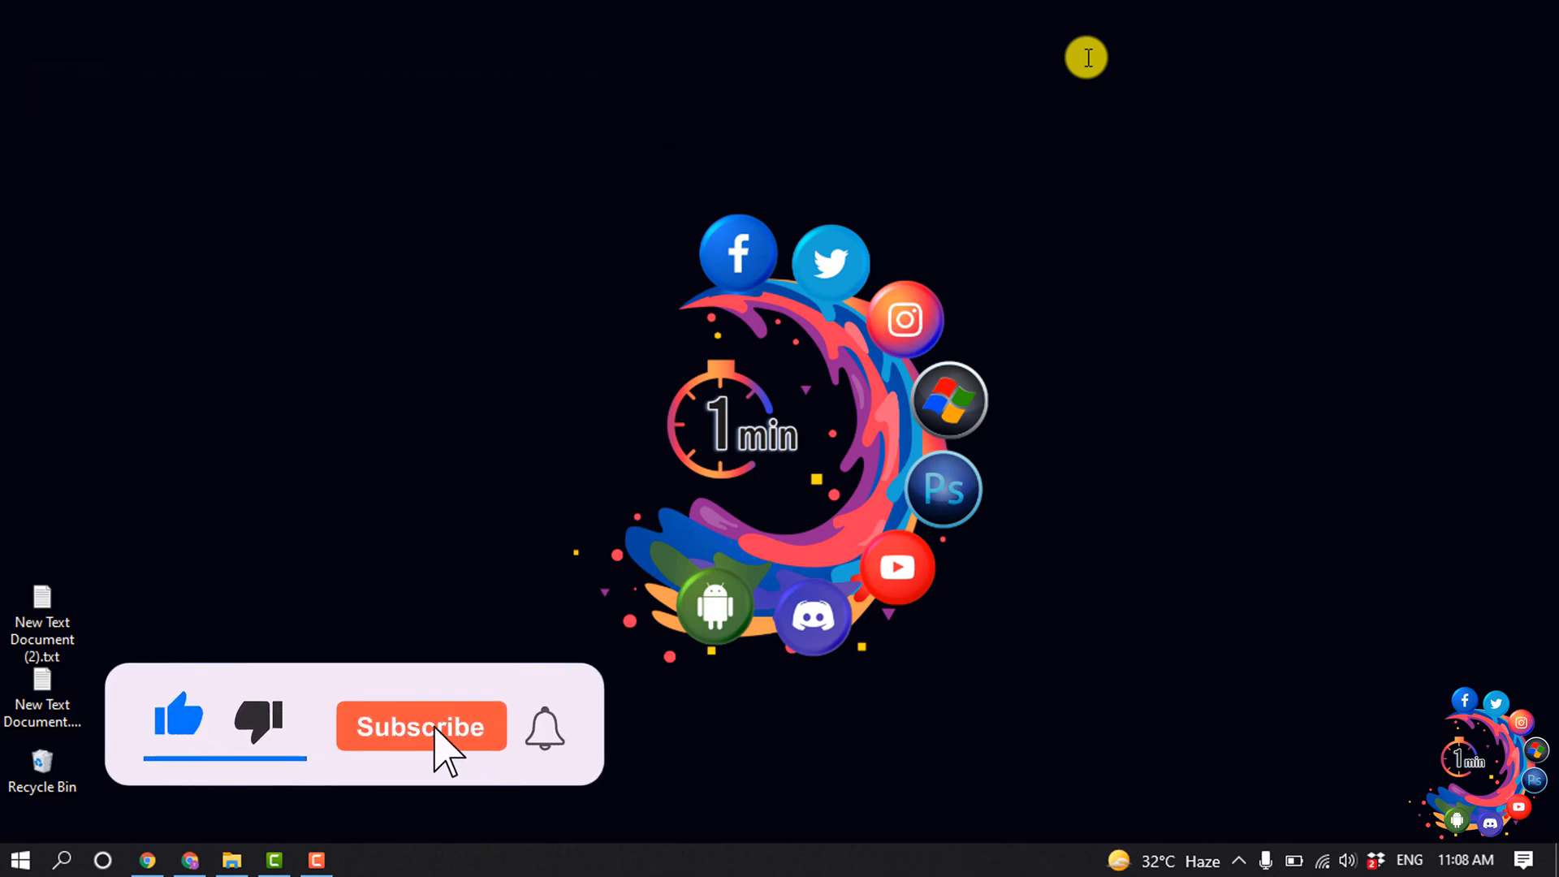
- Bring up the published 'My Site 2' homepage in Chrome to read its tab title
left_click(420, 725)
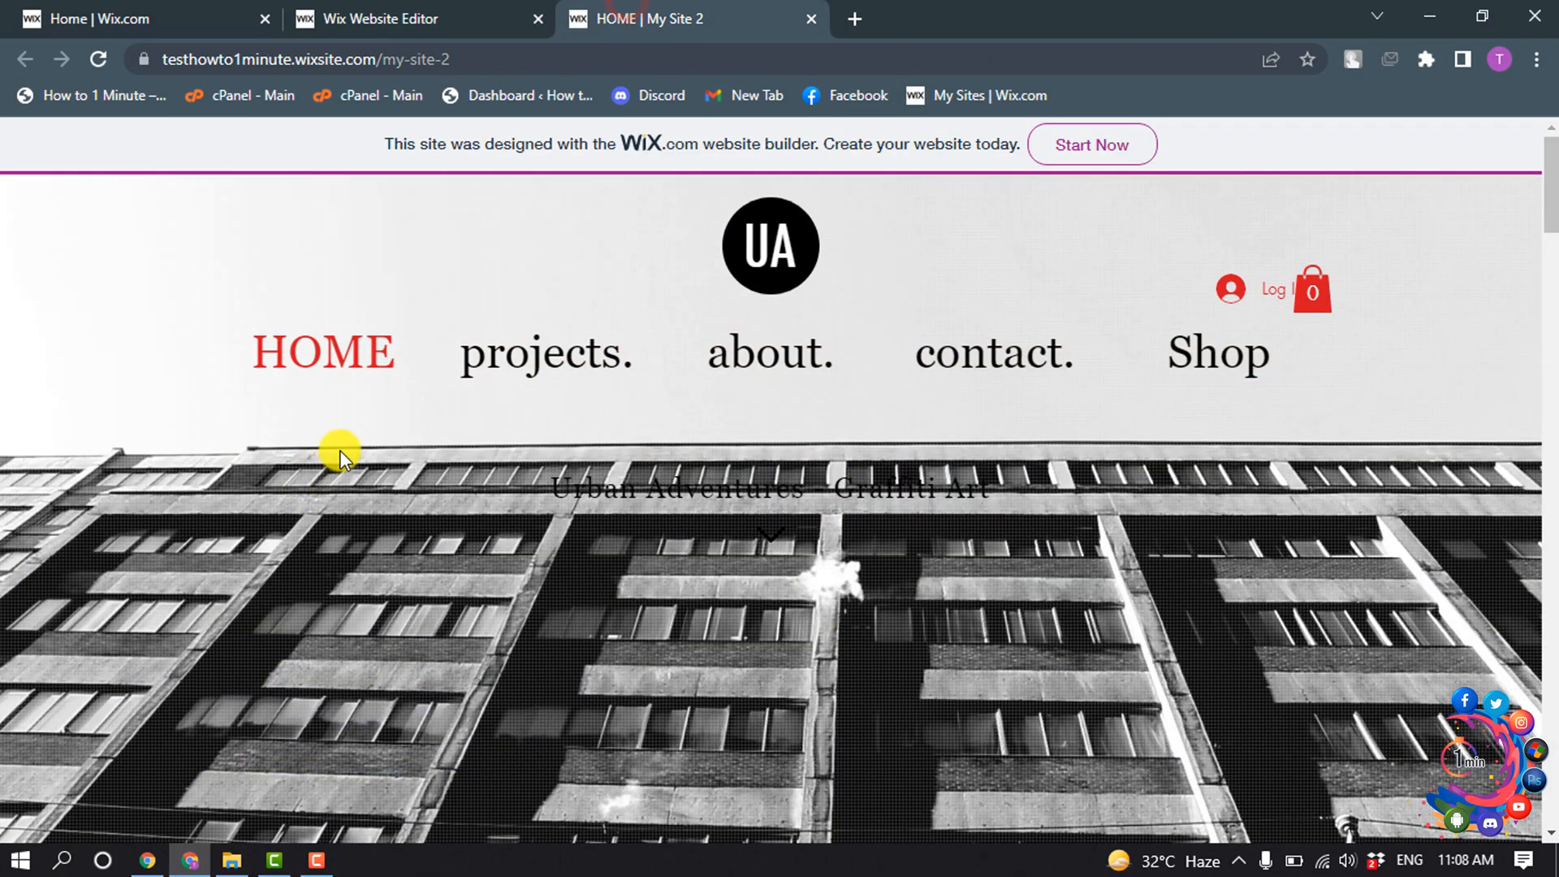
mouse_move(1104, 438)
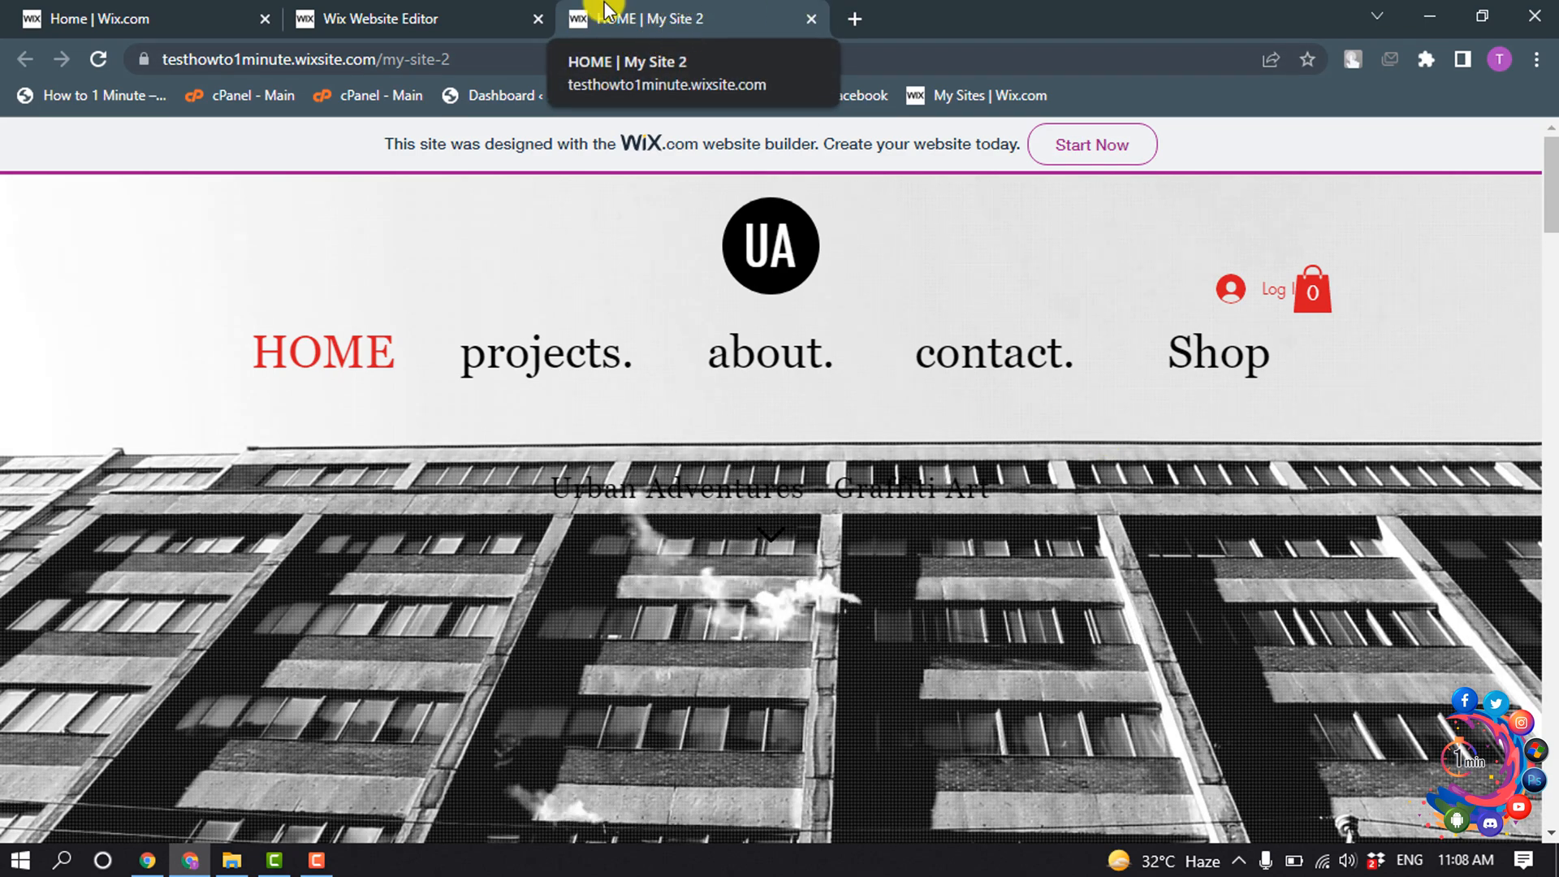
- Open Site Pages in the editor and show the HOME page's options menu
left_click(408, 19)
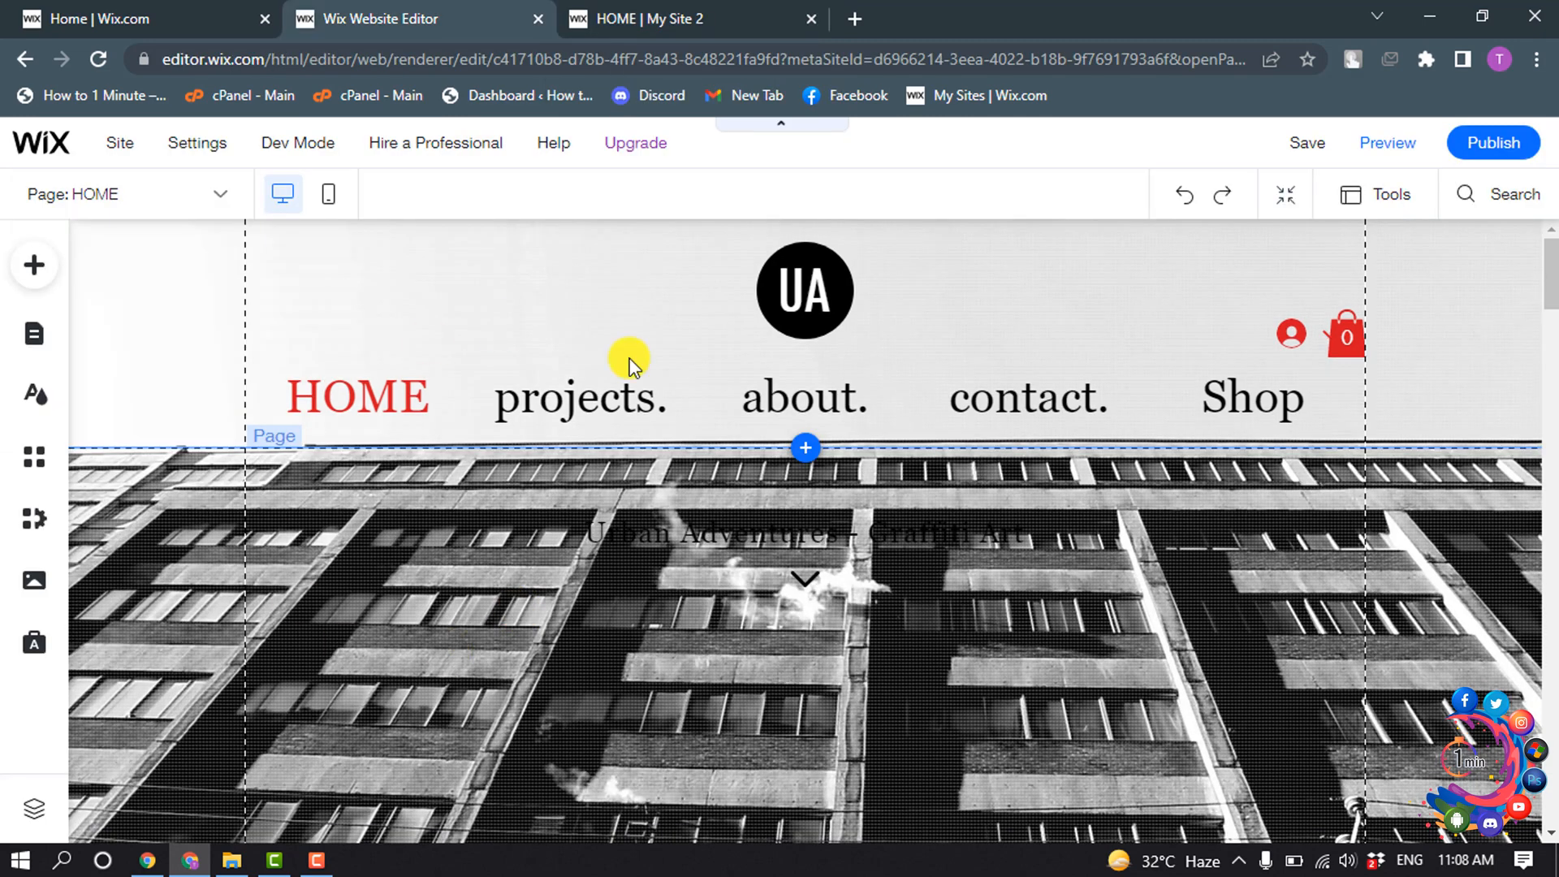
mouse_move(281, 547)
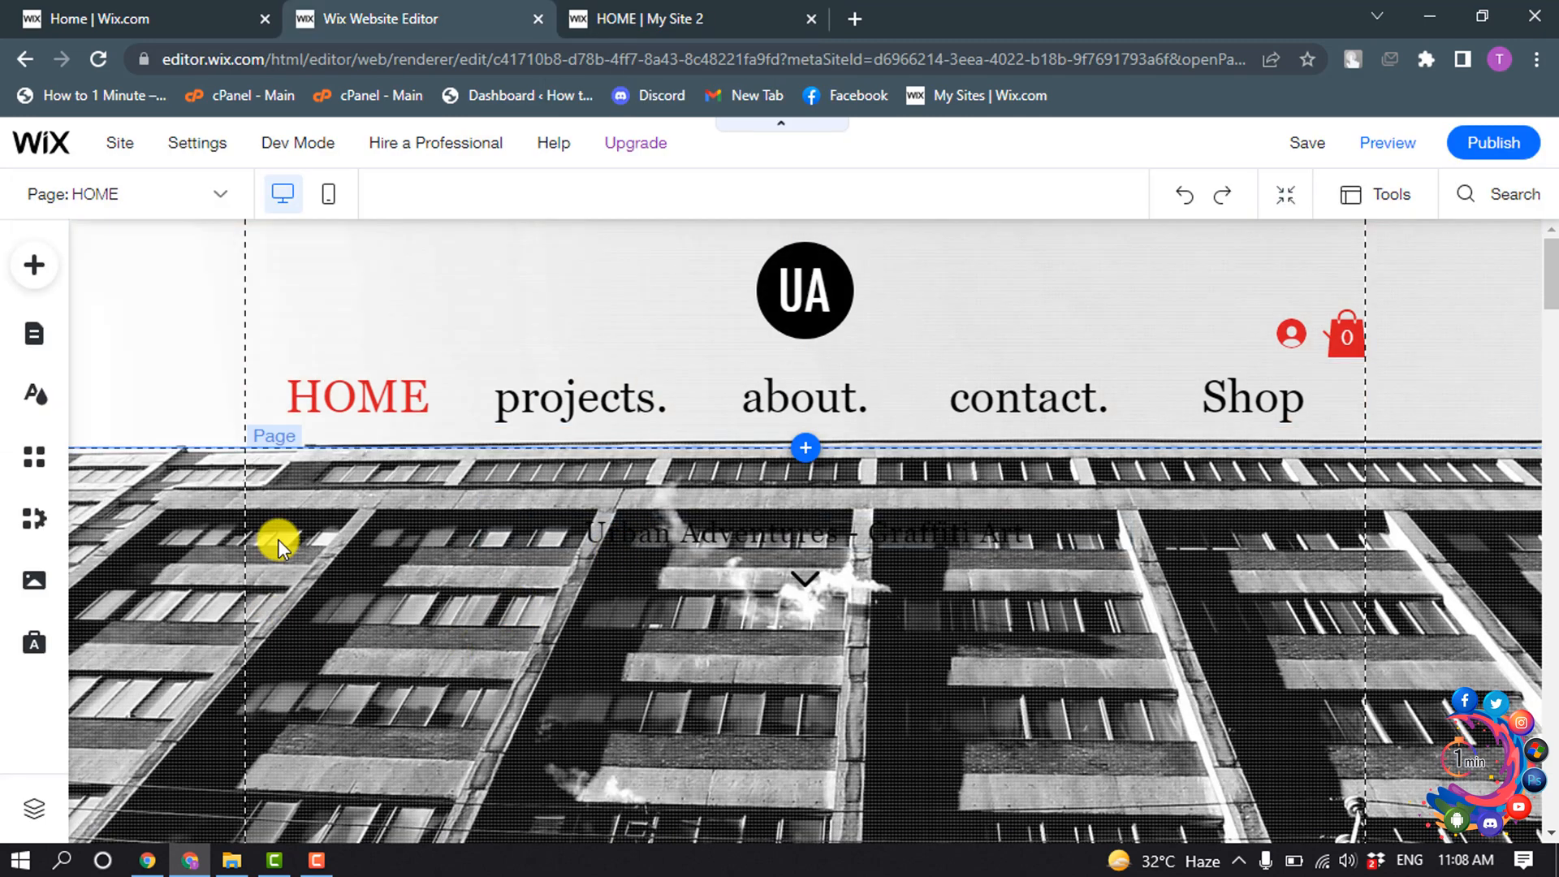
mouse_move(33, 333)
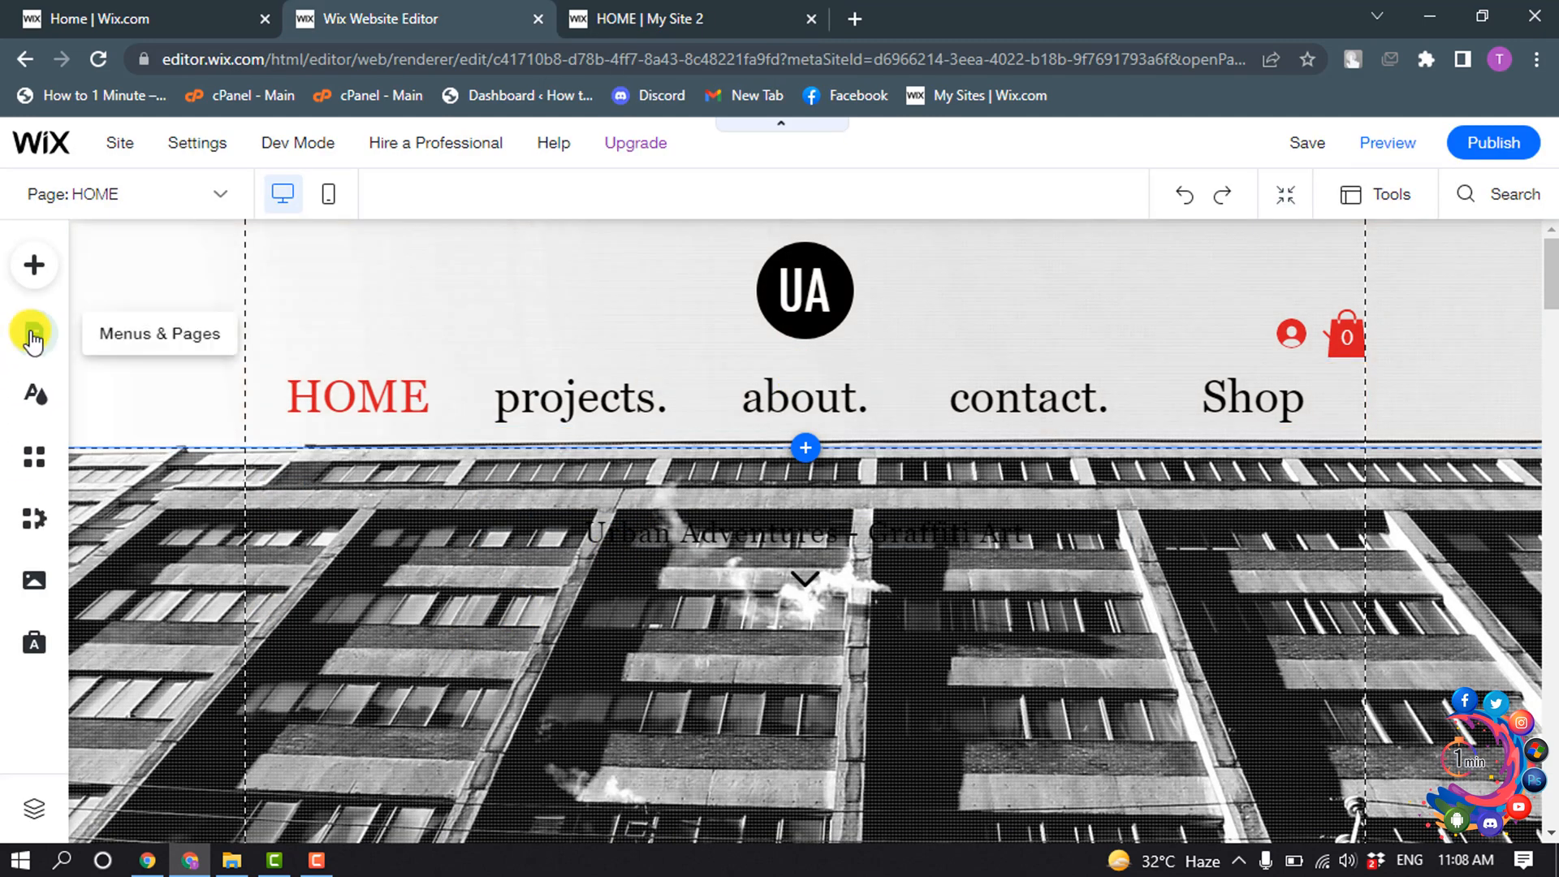
left_click(33, 332)
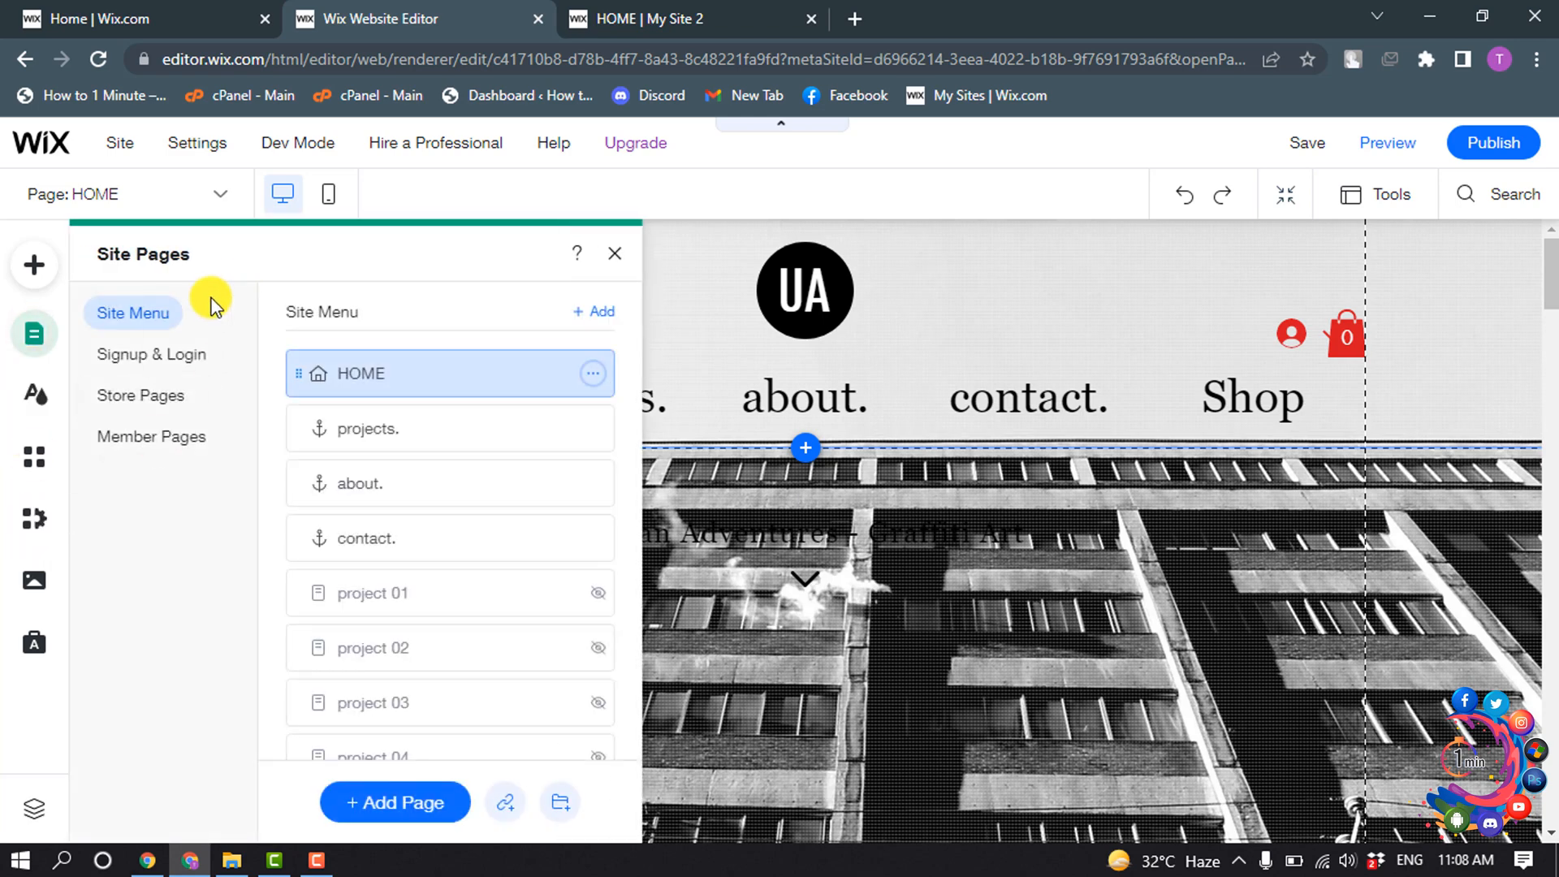
mouse_move(458, 385)
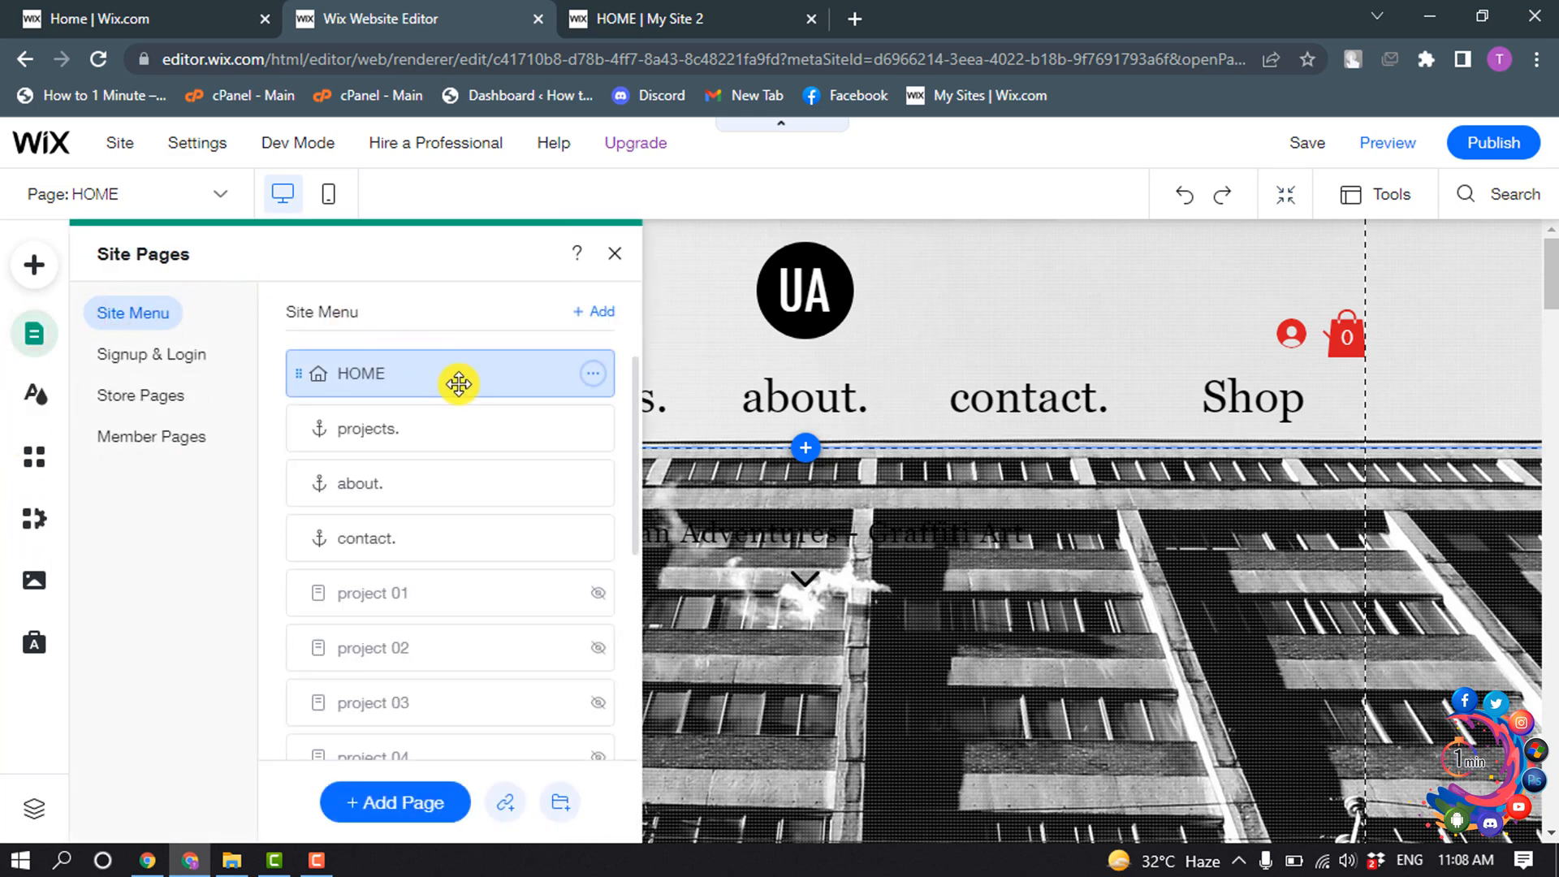
left_click(689, 19)
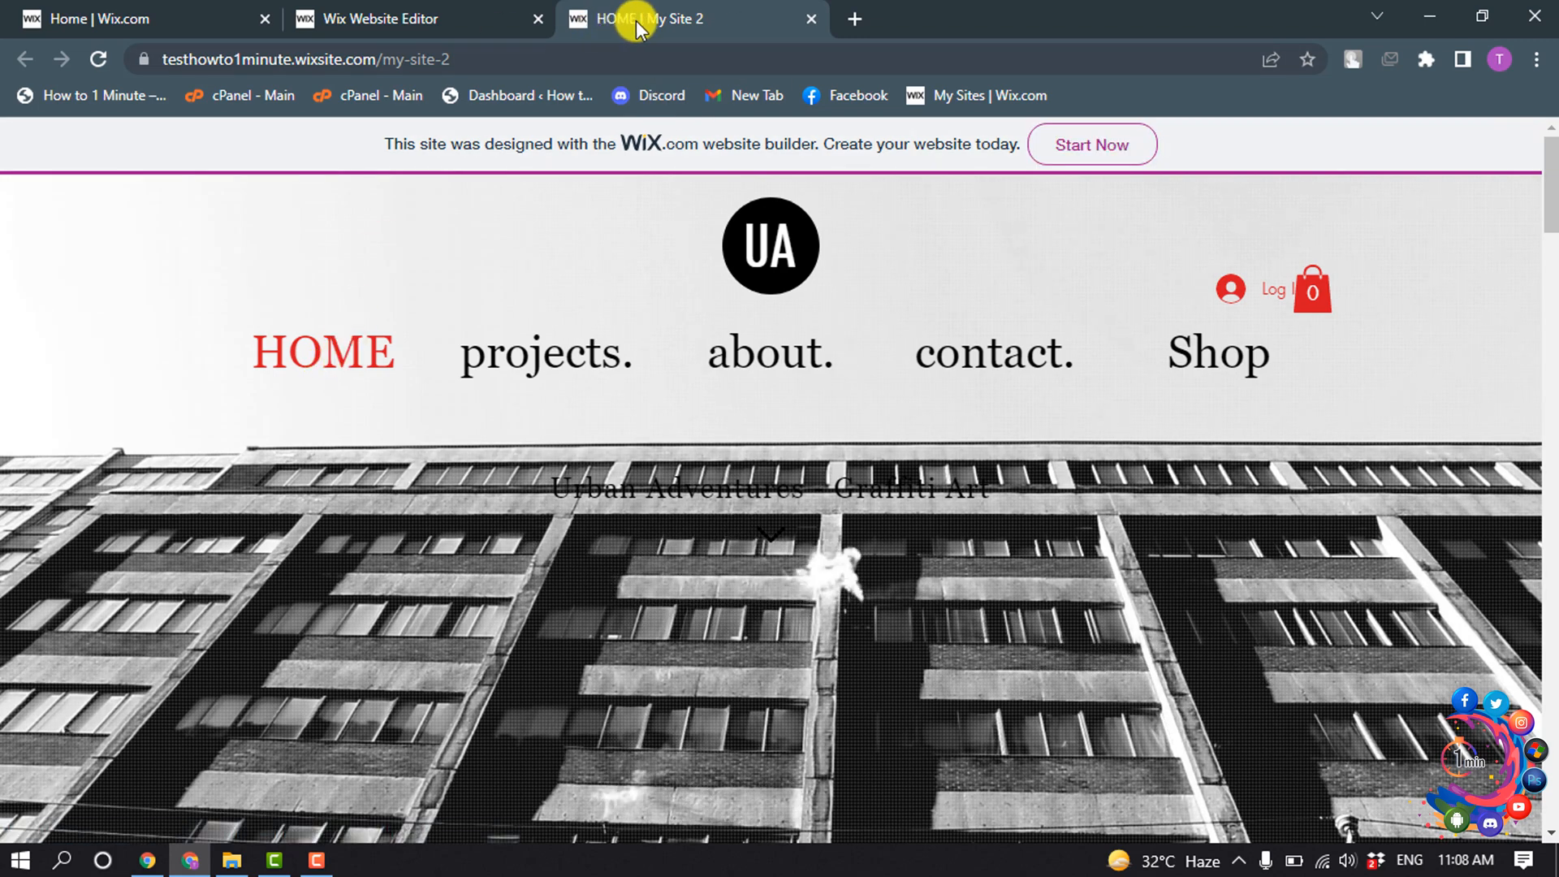
left_click(408, 18)
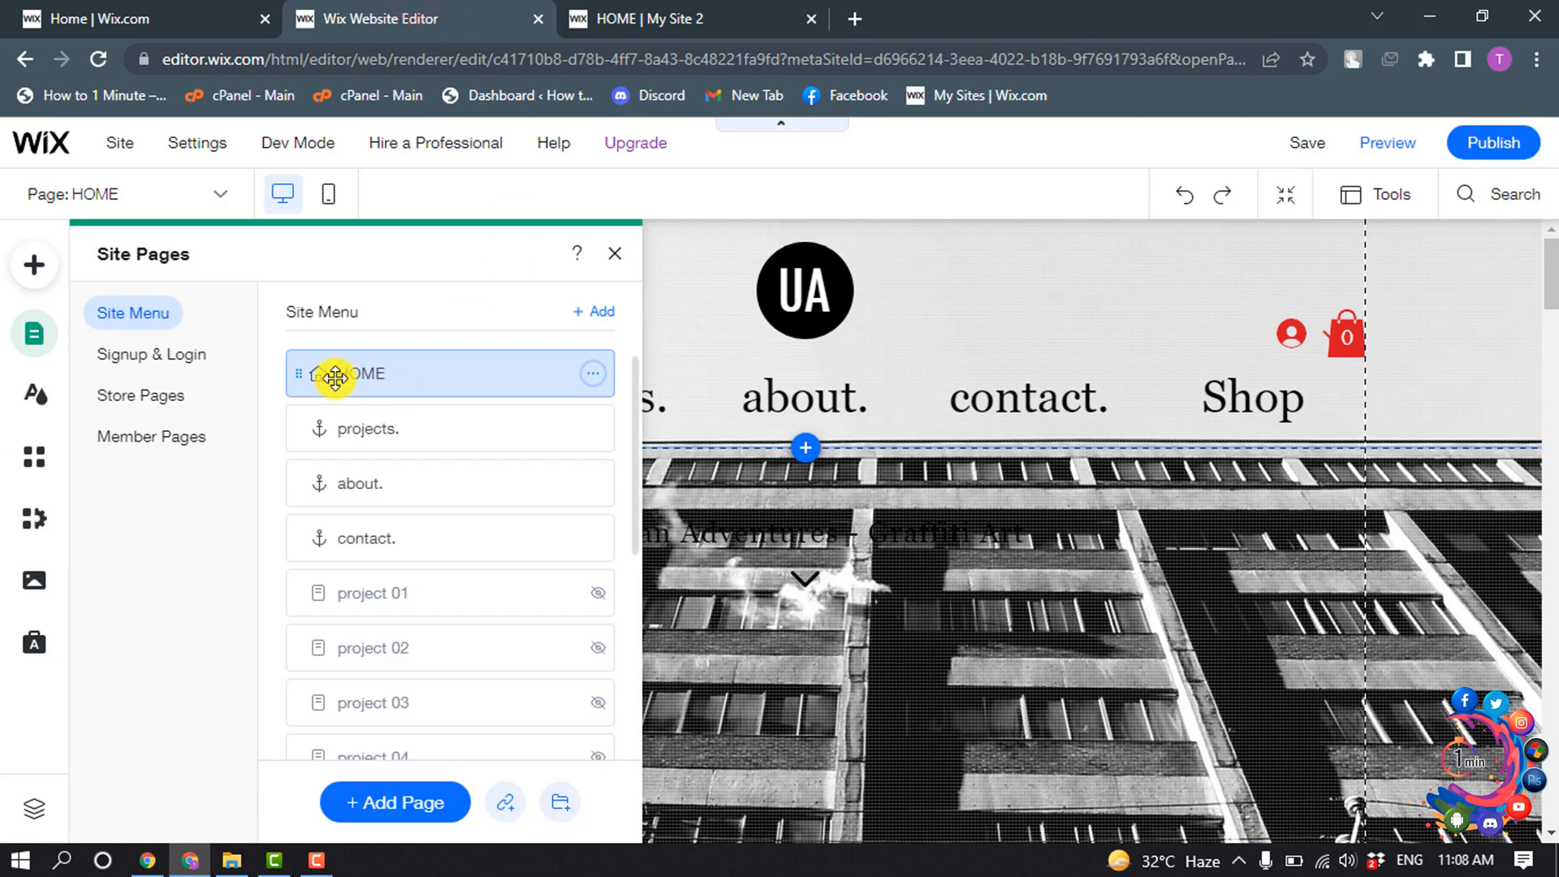
left_click(593, 374)
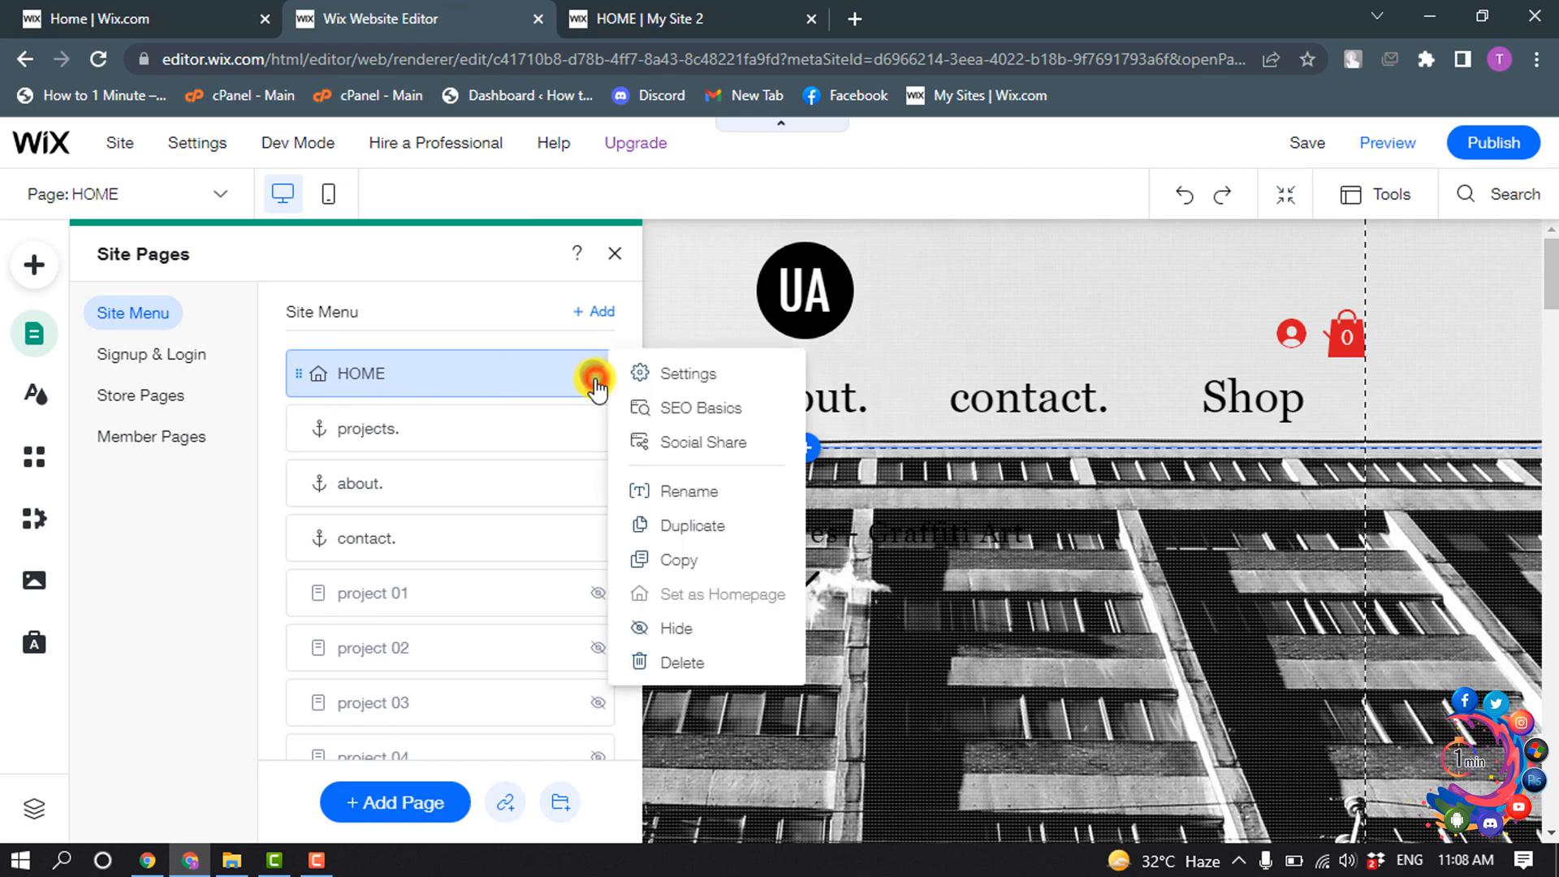
mouse_move(695, 408)
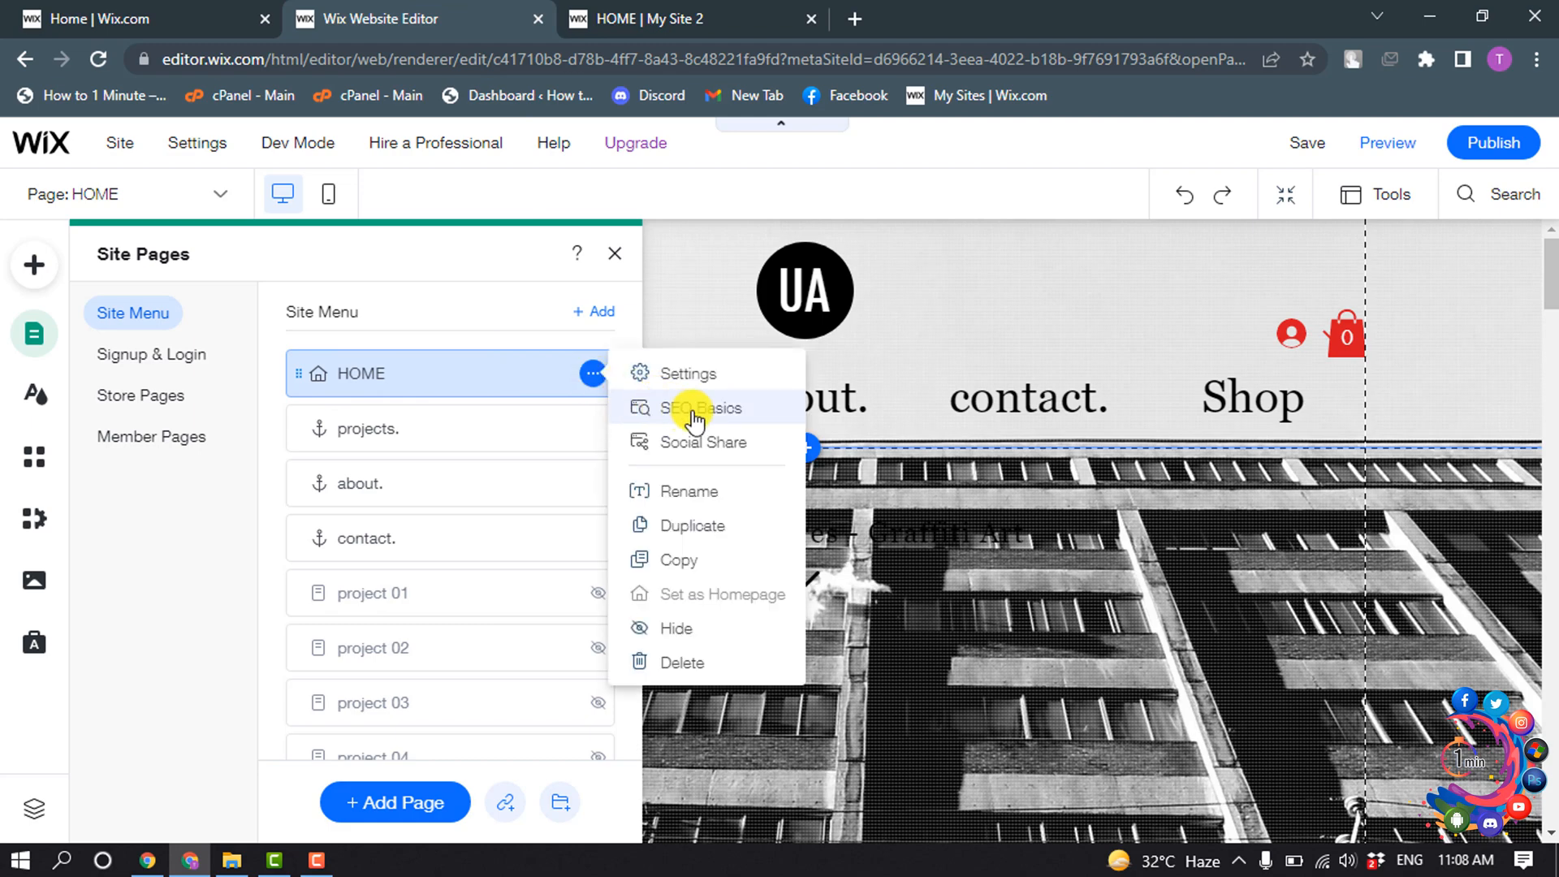
- In HOME's SEO Basics, replace the title tag 'HOME | My Site 2' with 'HOME'
left_click(697, 407)
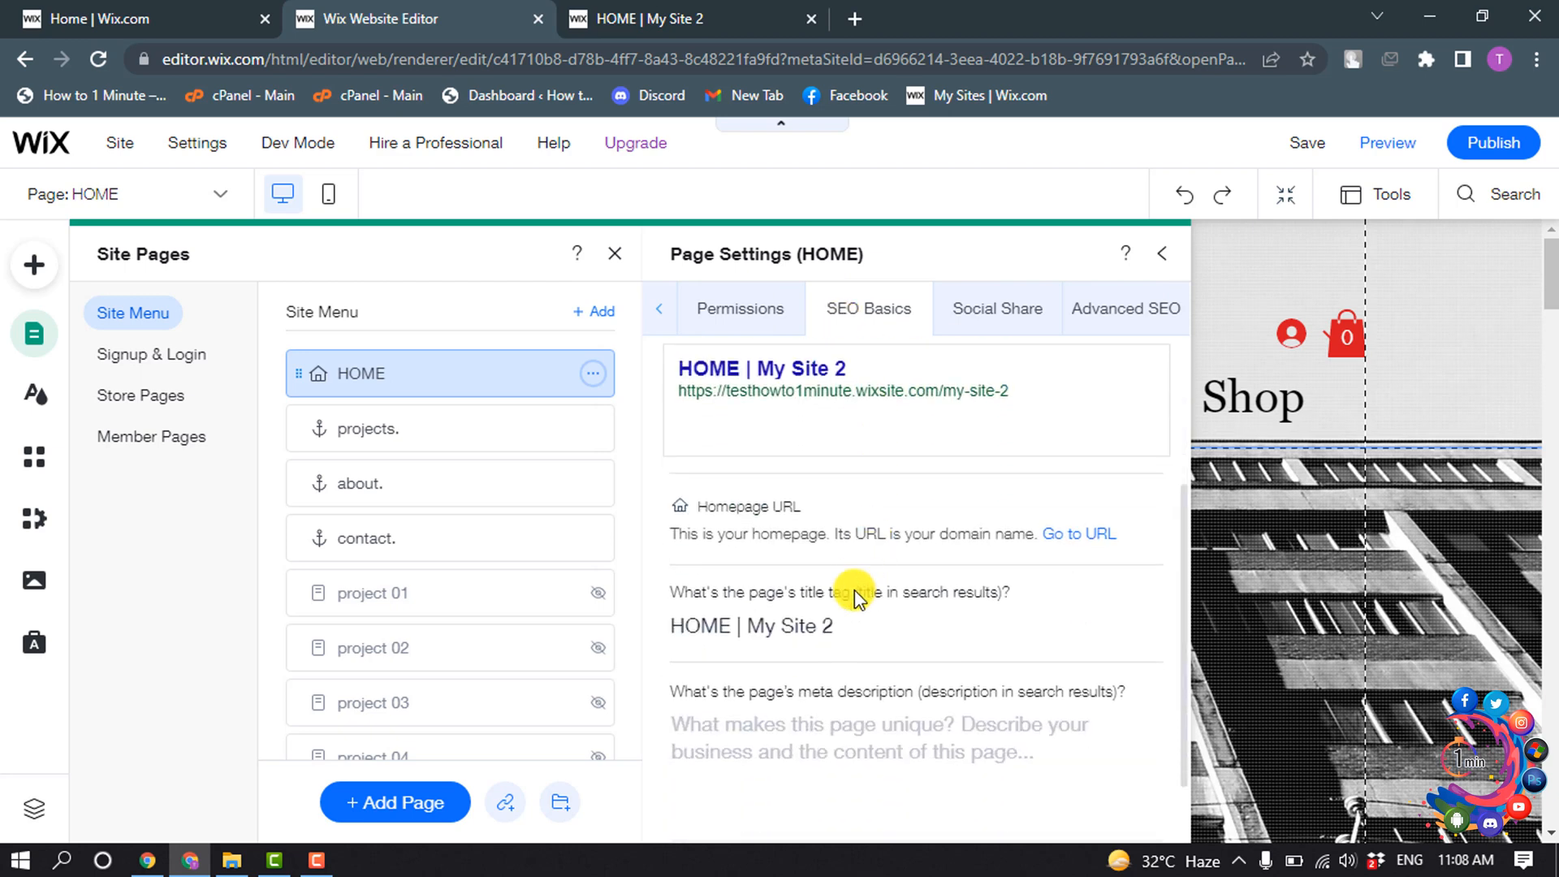
left_click(786, 625)
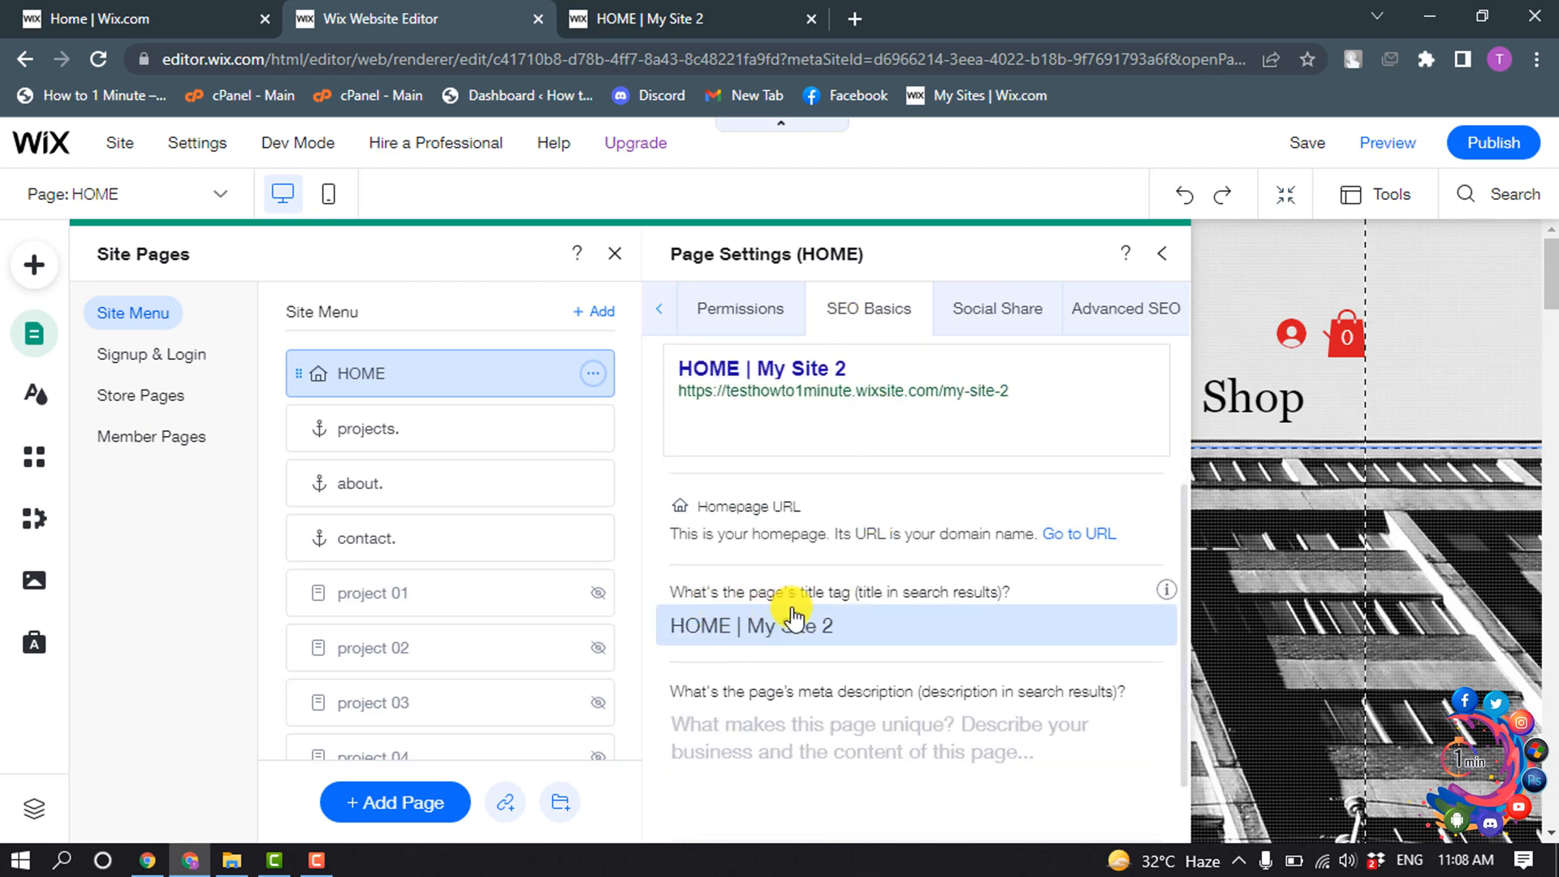
left_click(836, 625)
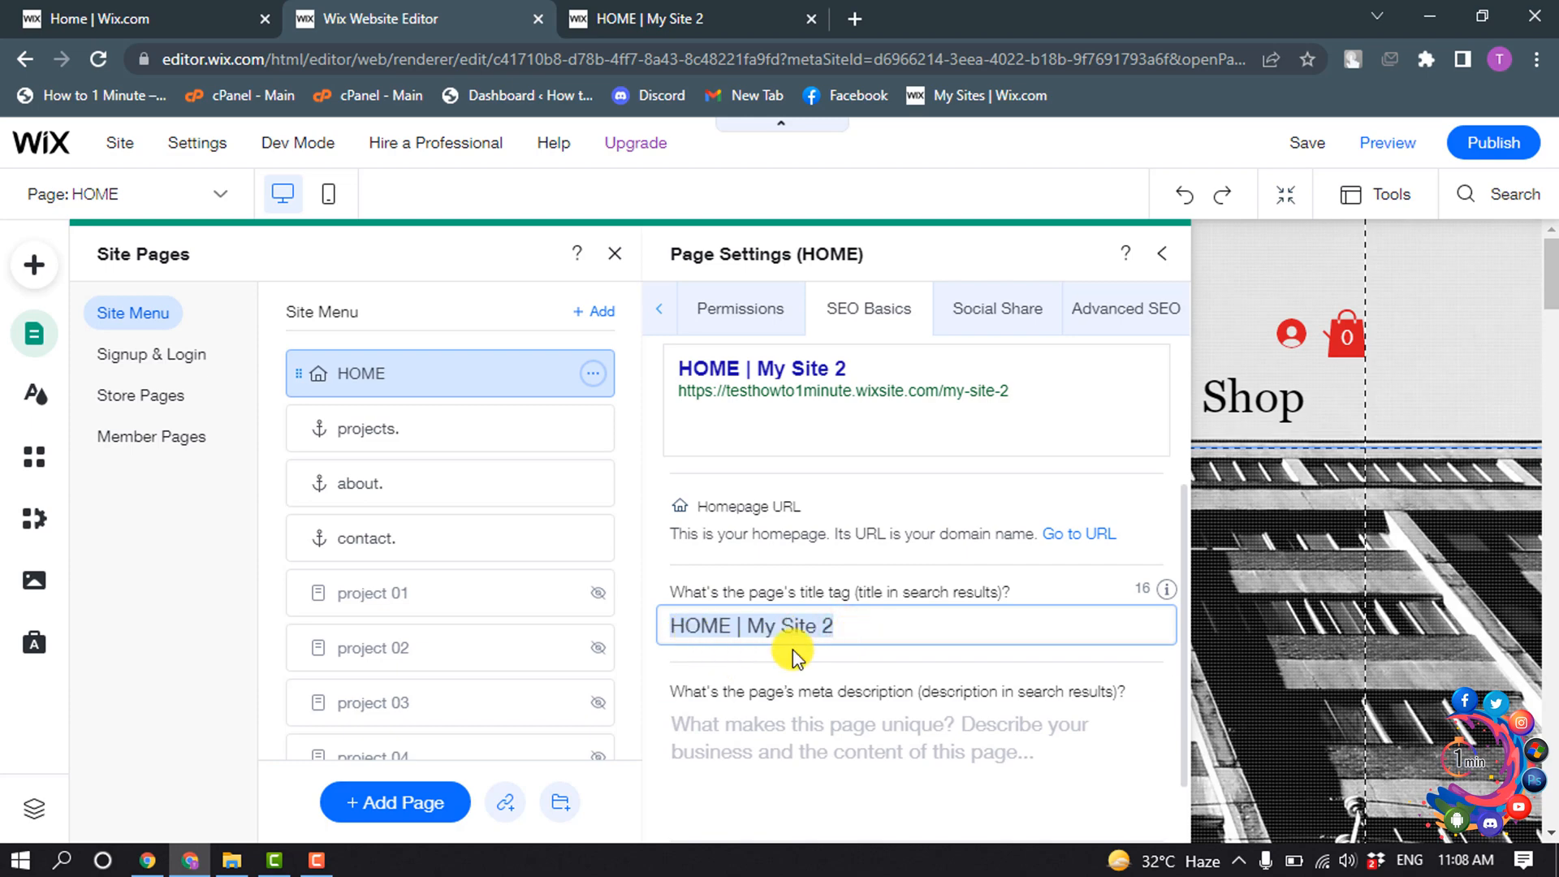
left_click(652, 18)
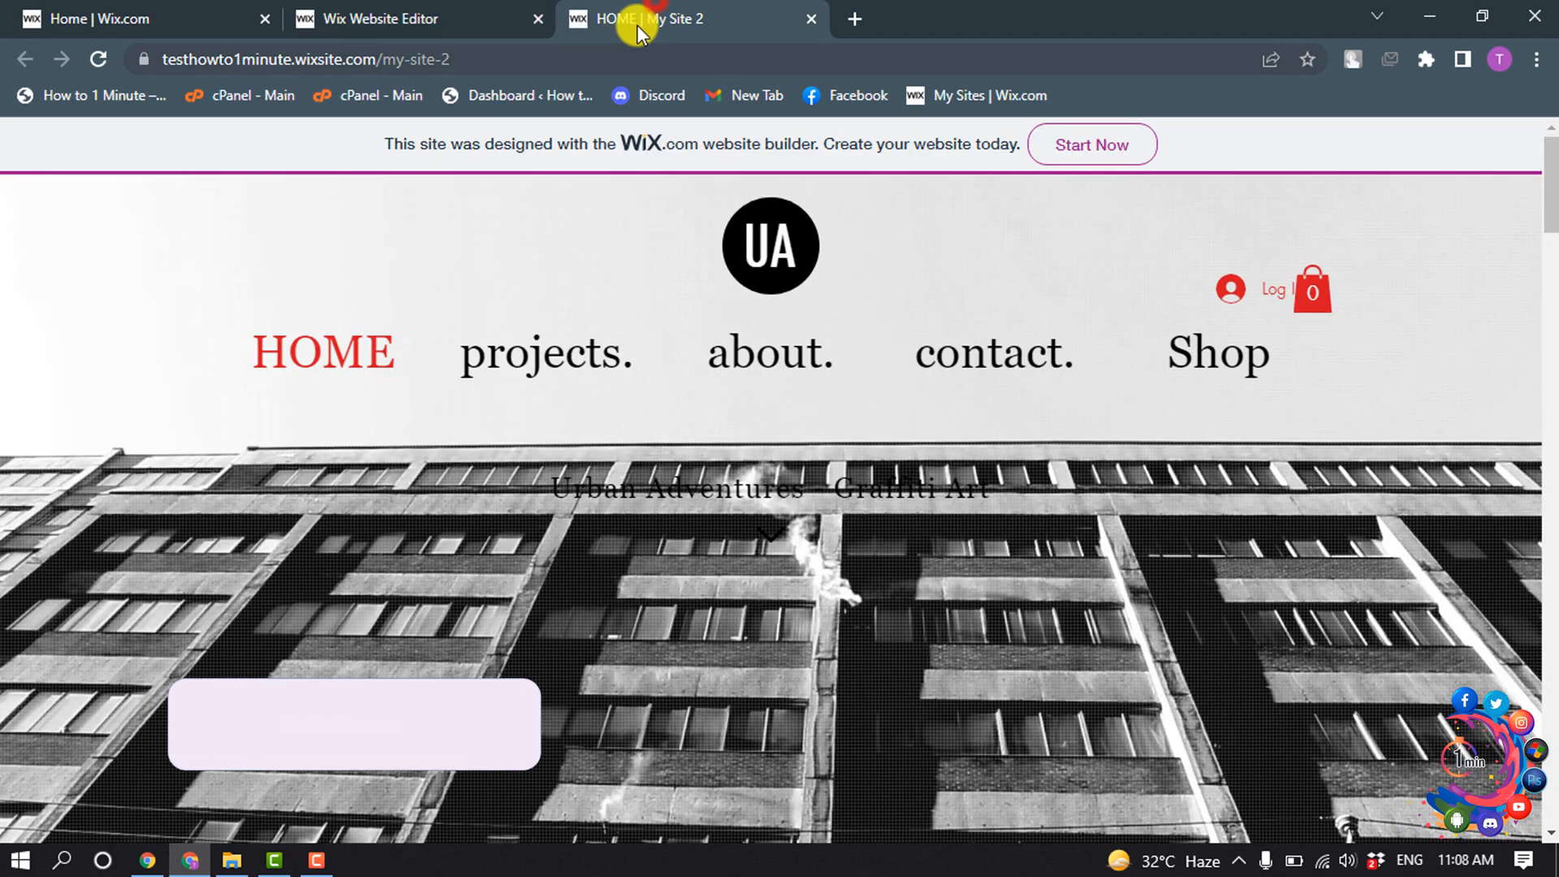
left_click(408, 17)
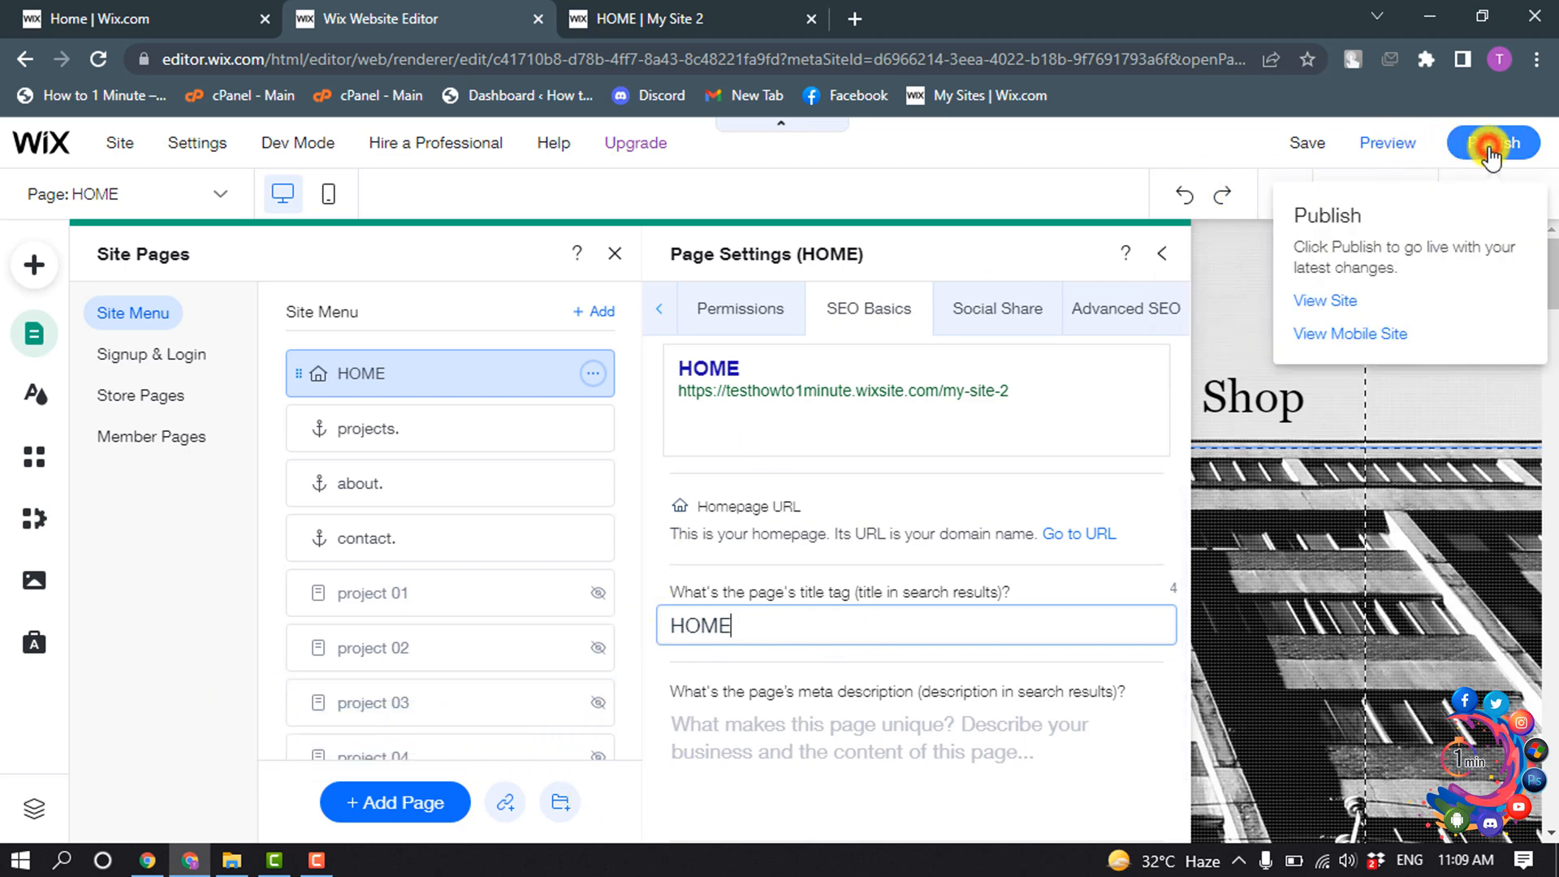
- Publish the title tag change and reload the live homepage tab
left_click(678, 19)
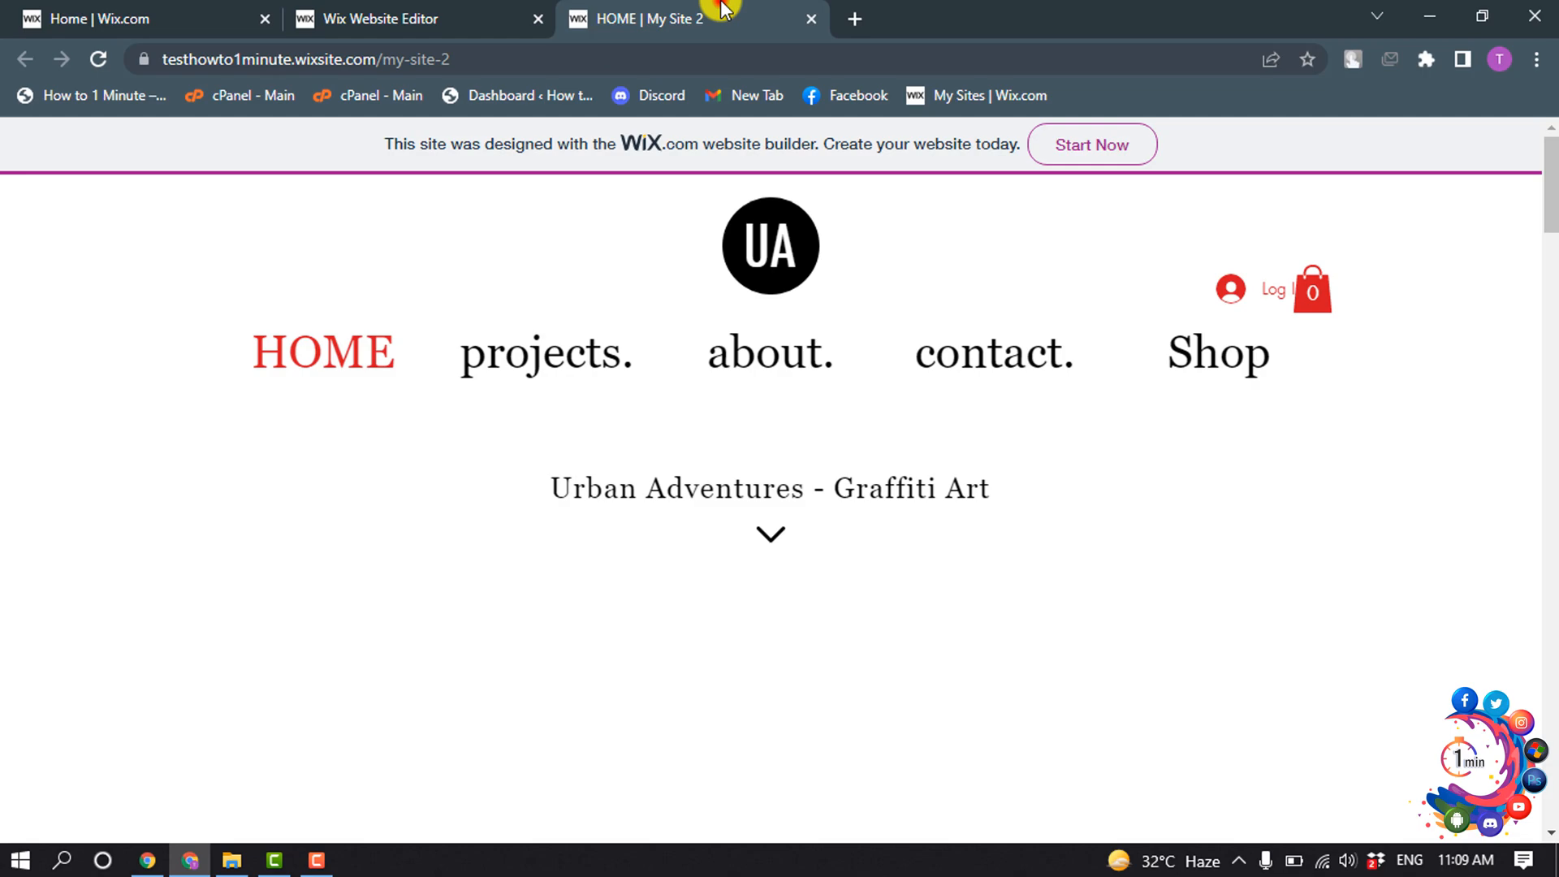
left_click(545, 353)
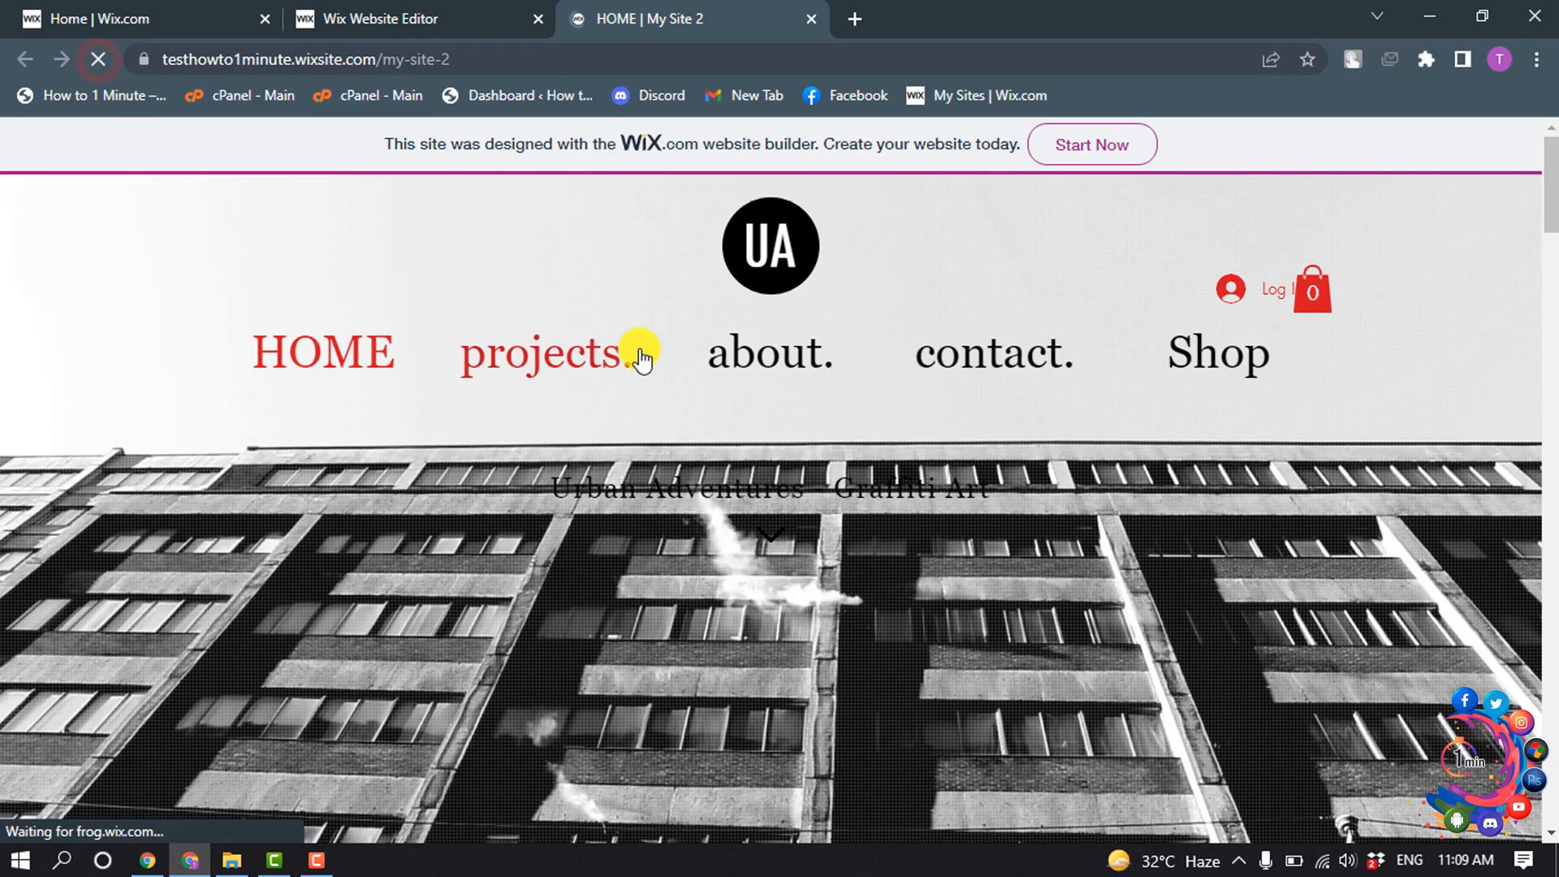